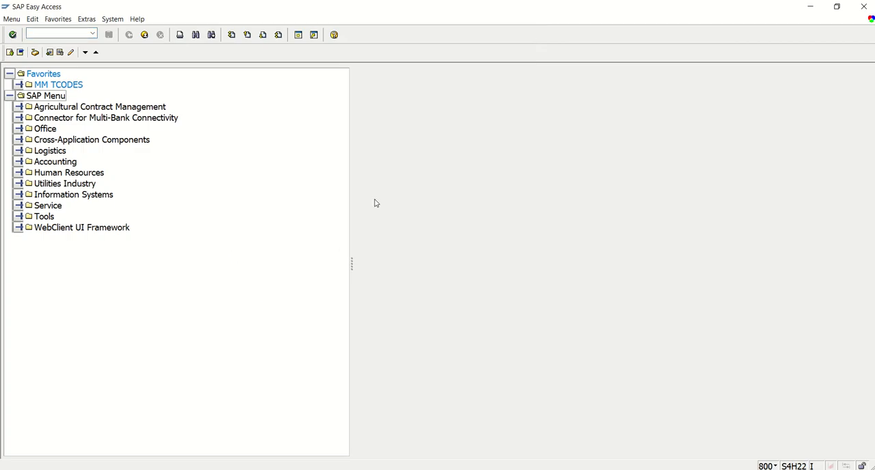
Confirm in System Status product versions that S4H22 runs S4HANA ON PREMISE 2022
{"action": "left_click", "coordinate": [112, 18]}
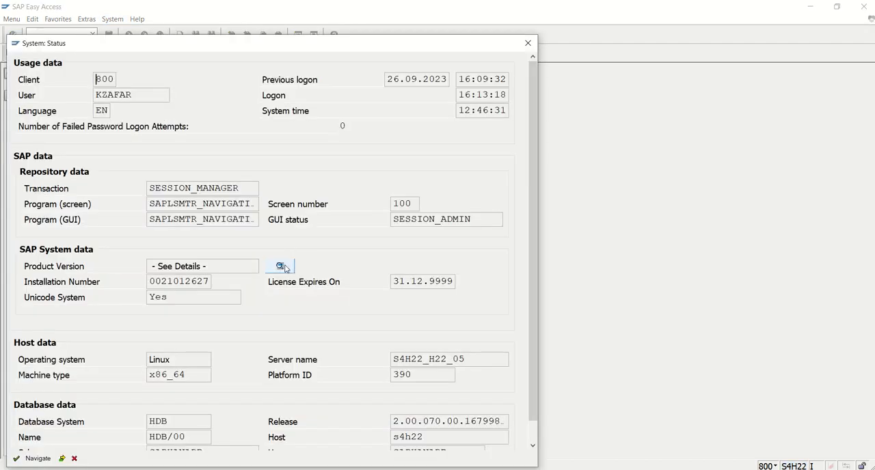
{"action": "left_click", "coordinate": [279, 266]}
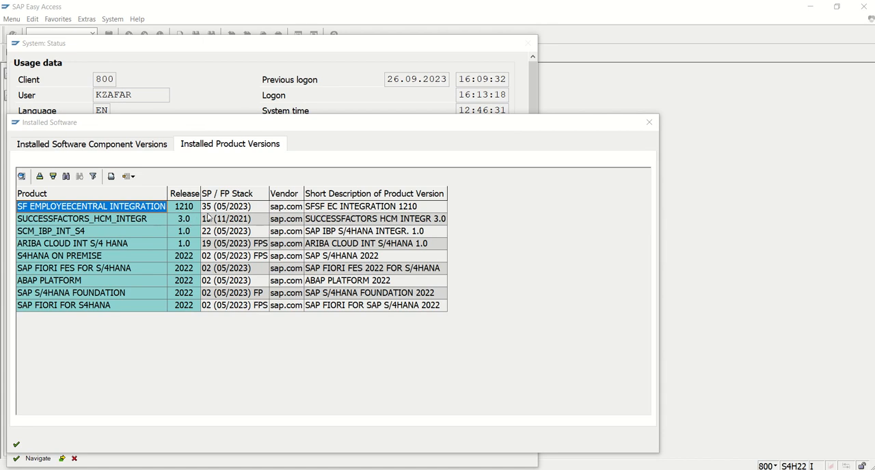
{"action": "left_click", "coordinate": [82, 219]}
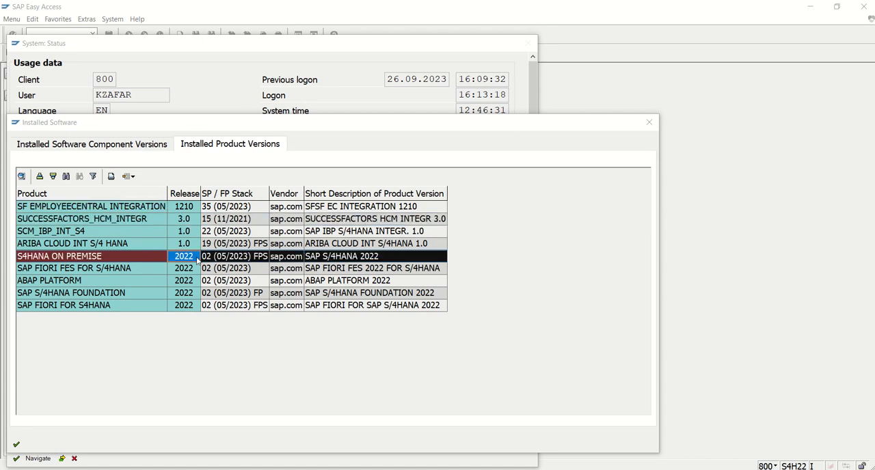
{"action": "left_click", "coordinate": [648, 122]}
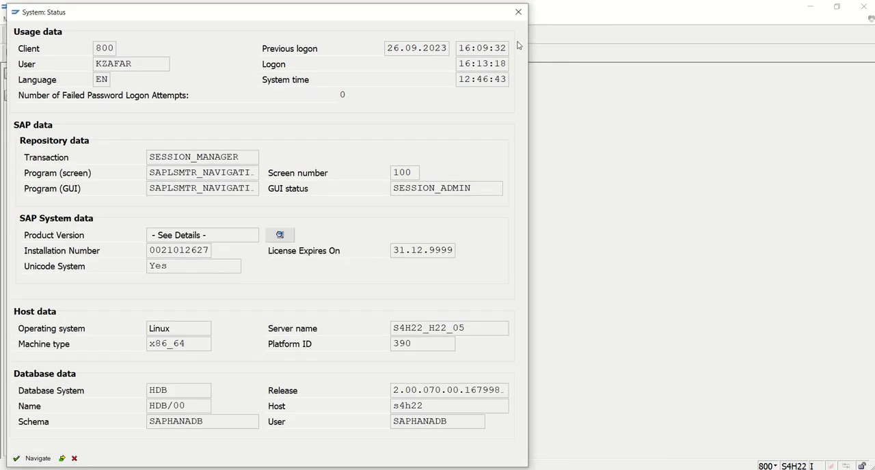
{"action": "left_click", "coordinate": [518, 12]}
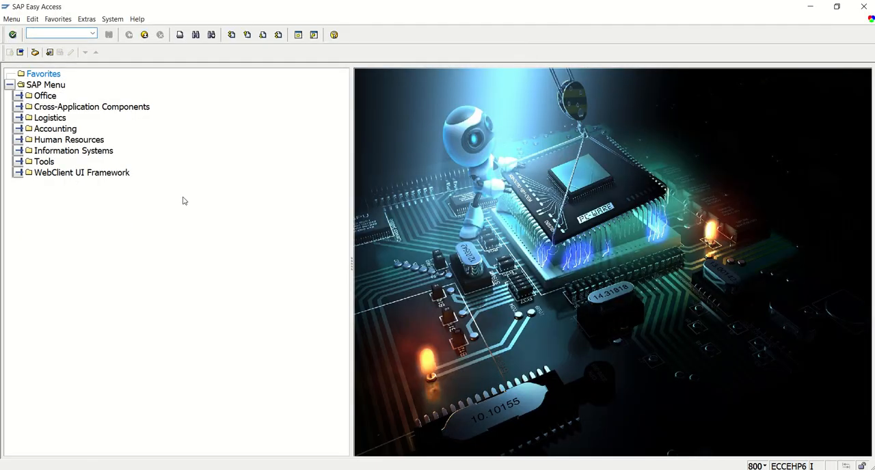
Check the ECC system status shows EHP6 FOR SAP ERP 6.0, then close it
{"action": "left_click", "coordinate": [112, 19]}
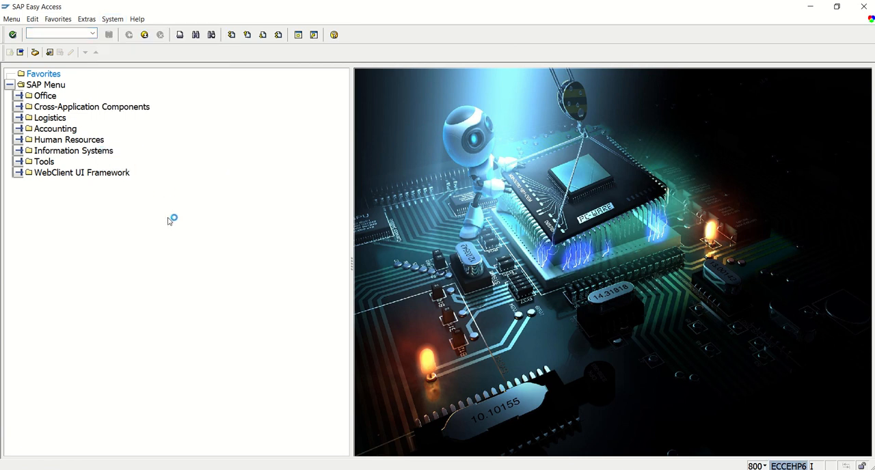
{"action": "mouse_move", "coordinate": [318, 258]}
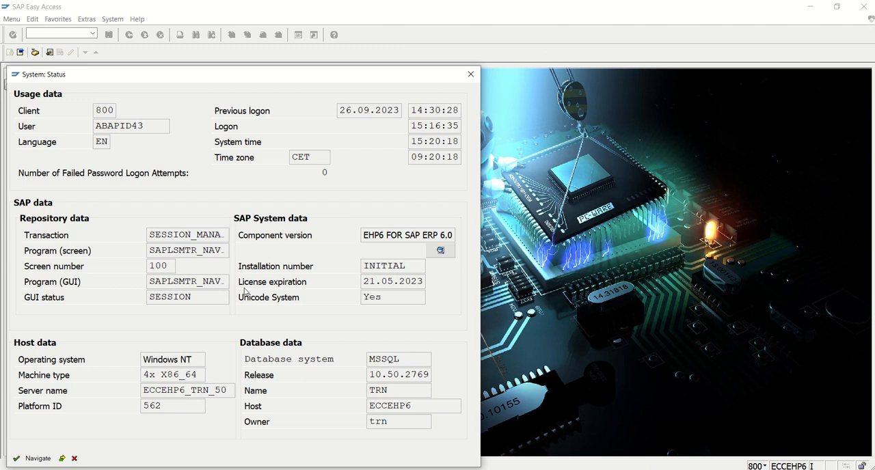
{"action": "left_click", "coordinate": [440, 250]}
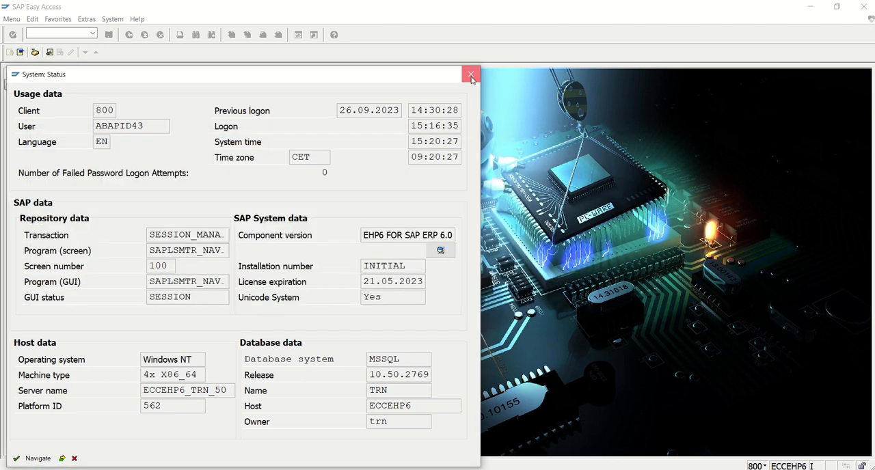
{"action": "left_click", "coordinate": [471, 74]}
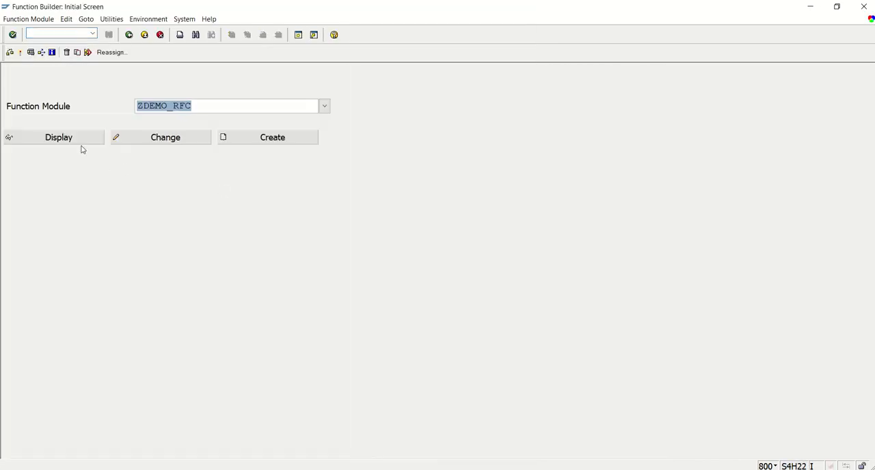
Display function module ZDEMO_RFC and review its import parameters
{"action": "left_click", "coordinate": [58, 137]}
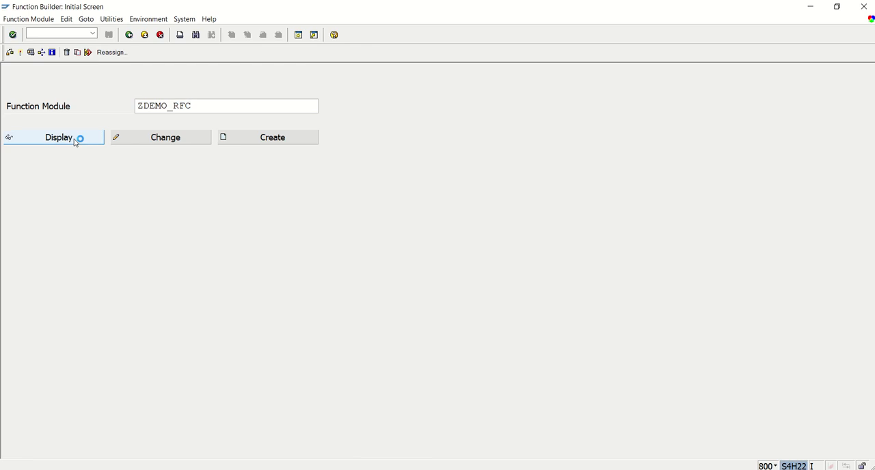
{"action": "left_click", "coordinate": [58, 136]}
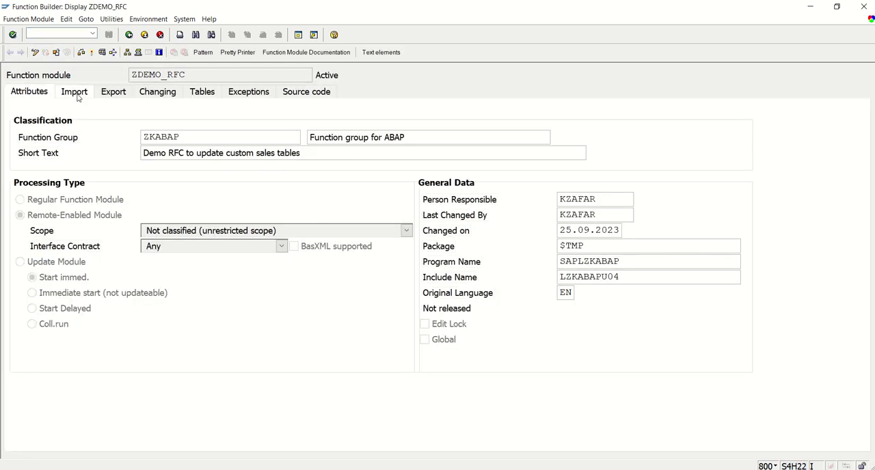
{"action": "left_click", "coordinate": [74, 91]}
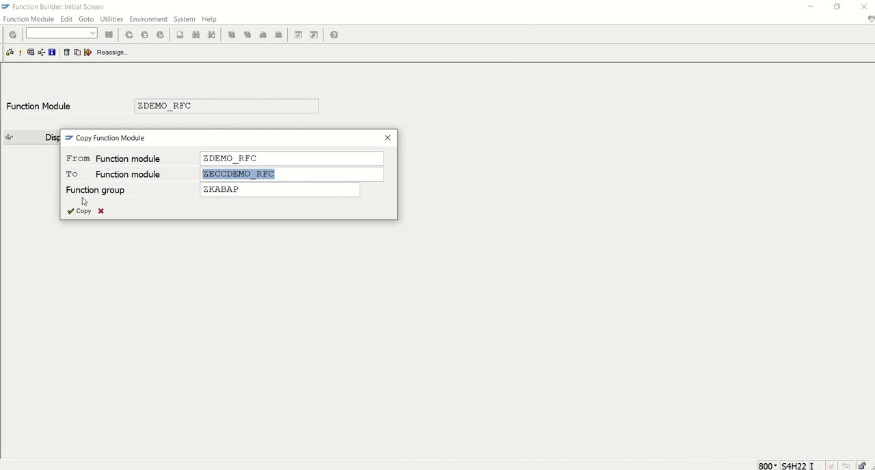
Copy ZDEMO_RFC to ZECCDEMO_RFC, activate it, and review its import and export parameters
{"action": "left_click", "coordinate": [78, 211]}
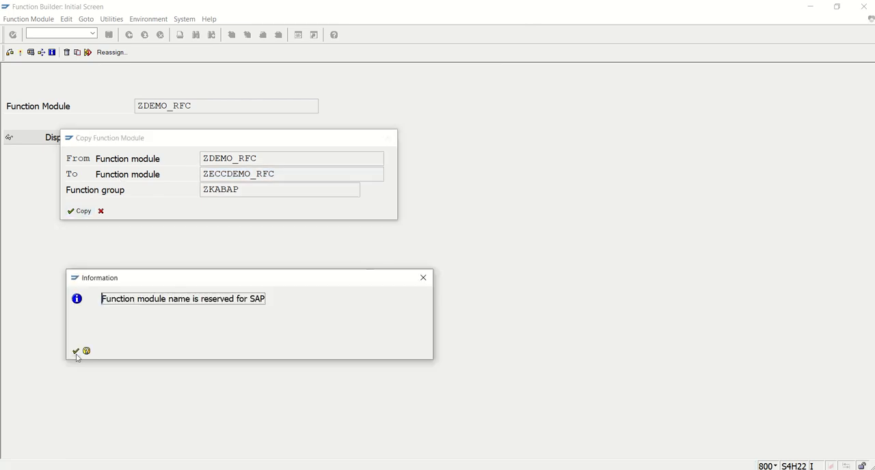
{"action": "left_click", "coordinate": [75, 352]}
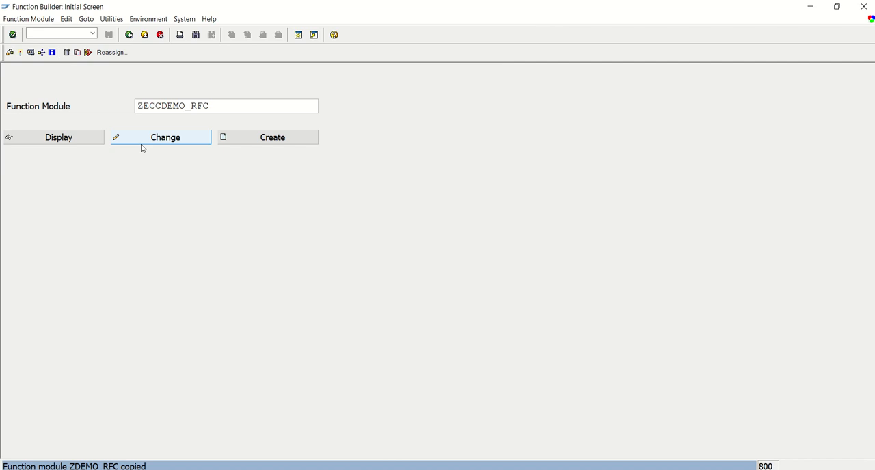
{"action": "left_click", "coordinate": [165, 136]}
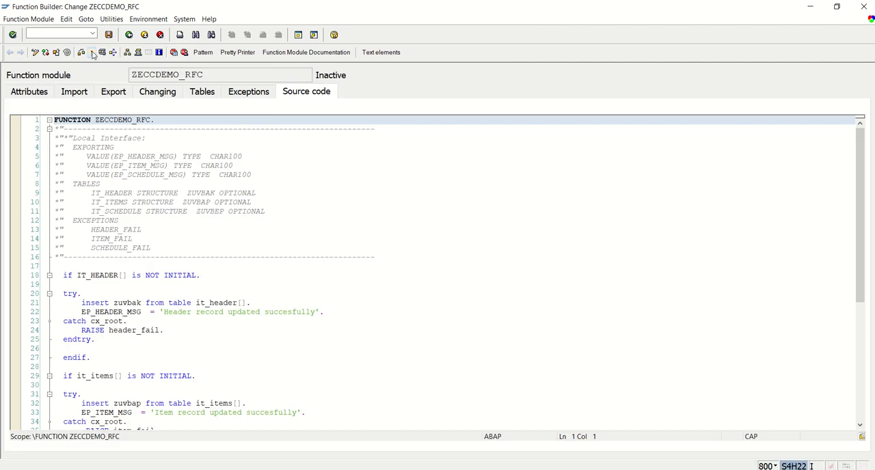
{"action": "left_click", "coordinate": [81, 52]}
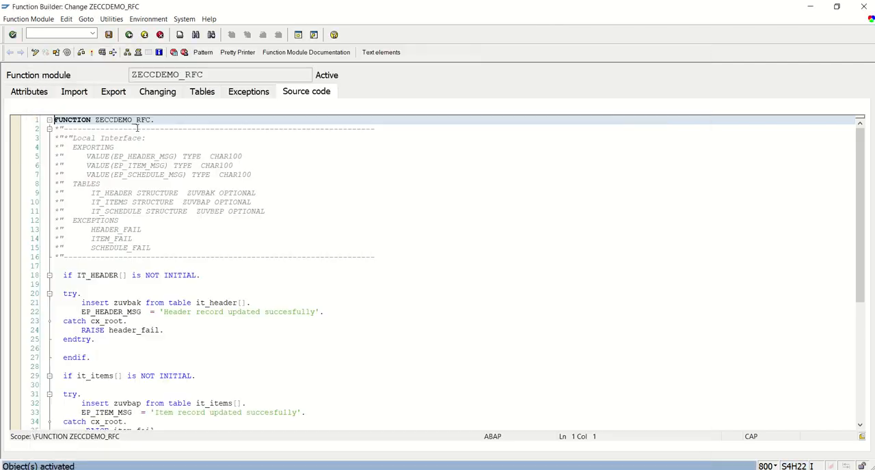
{"action": "left_click", "coordinate": [29, 91]}
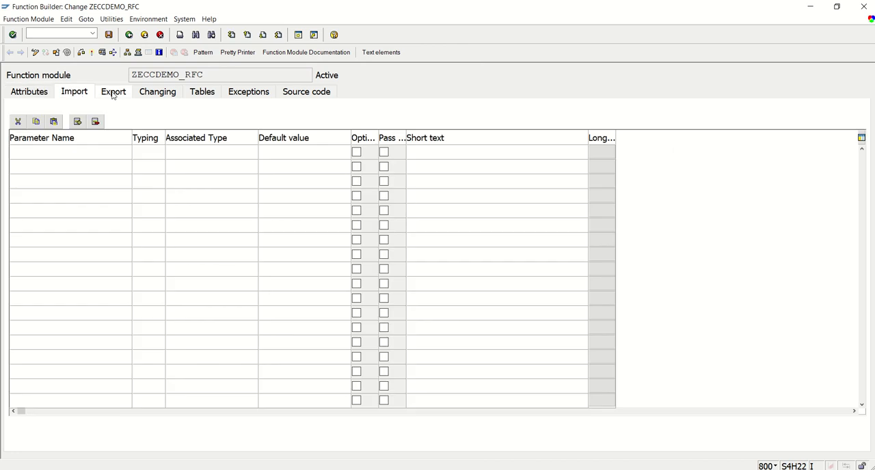
{"action": "left_click", "coordinate": [307, 92]}
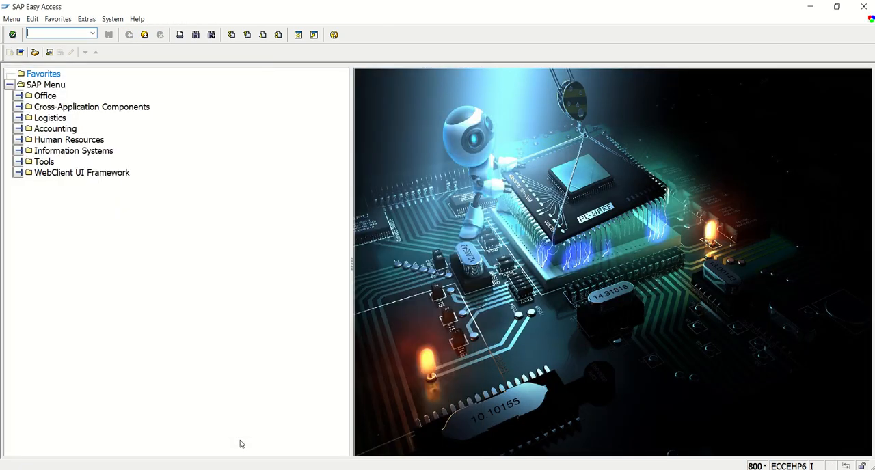
In SM59, create a new destination under ABAP Connections
{"action": "left_click", "coordinate": [58, 34]}
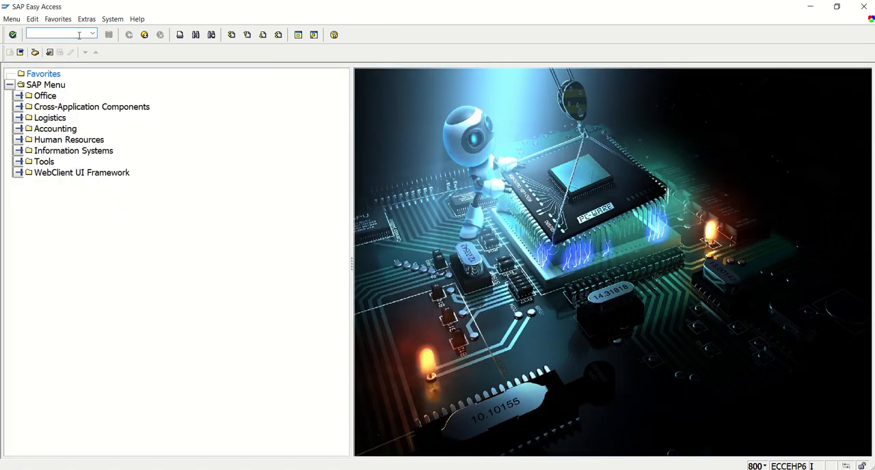
{"action": "type", "text": "SM"}
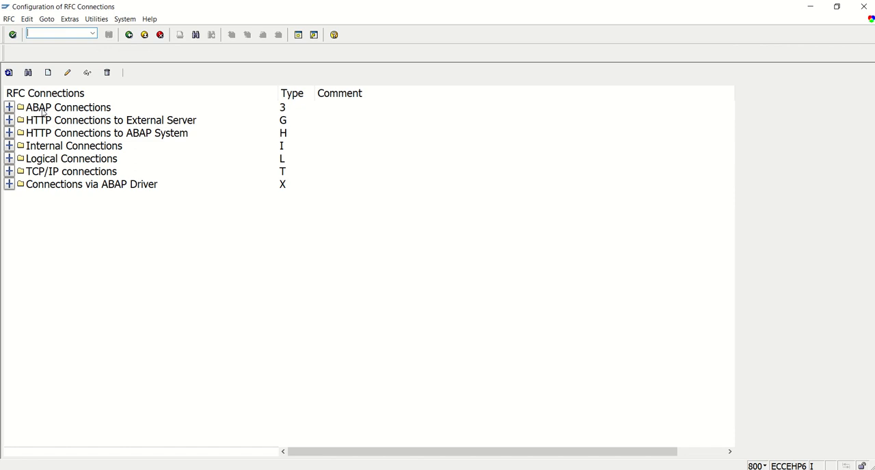
{"action": "mouse_move", "coordinate": [66, 125]}
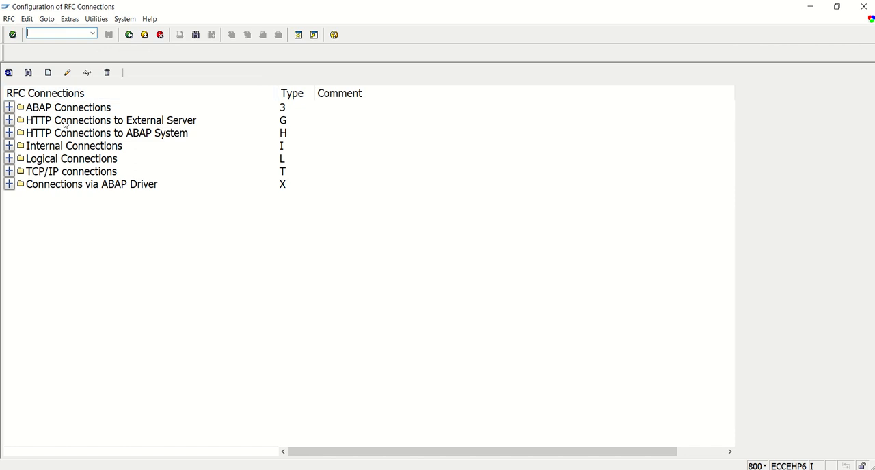
{"action": "mouse_move", "coordinate": [56, 203]}
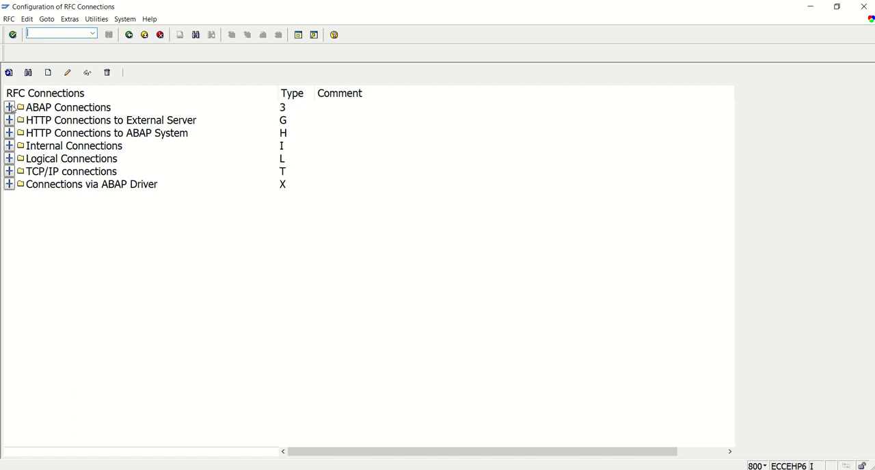
{"action": "left_click", "coordinate": [9, 107]}
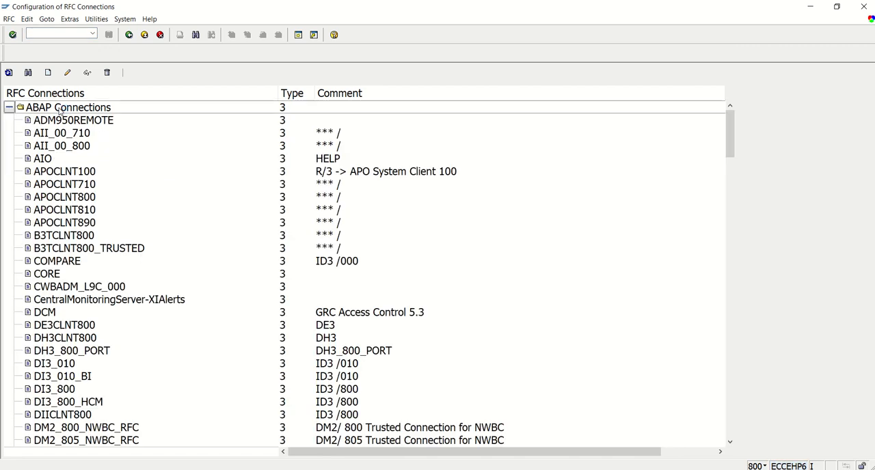
{"action": "left_click", "coordinate": [68, 108]}
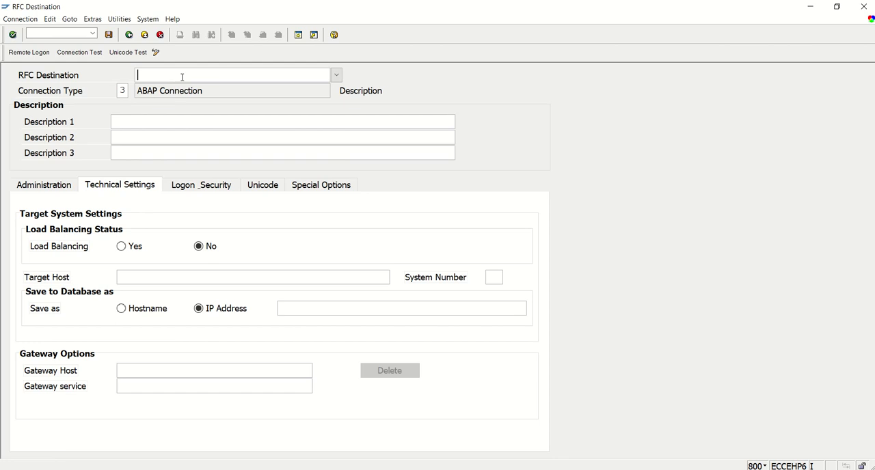
Name the destination ZKHANA1 with description 'Hana Server 2022'
{"action": "type", "text": "Z"}
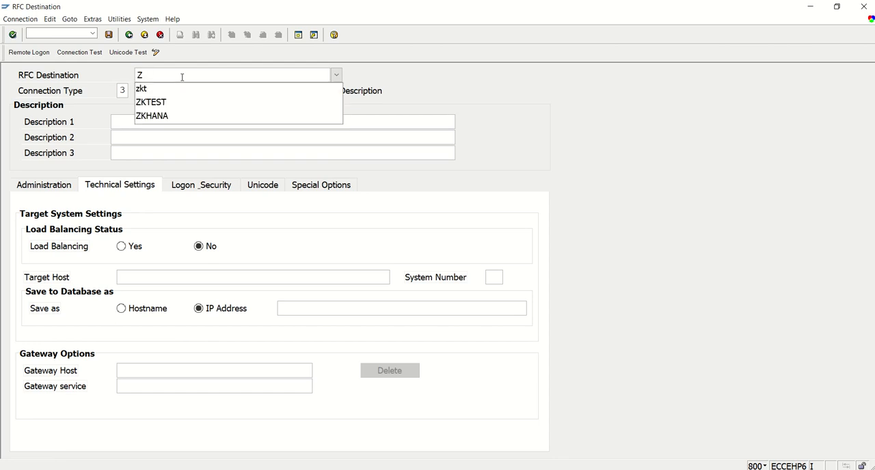
{"action": "left_click", "coordinate": [153, 116]}
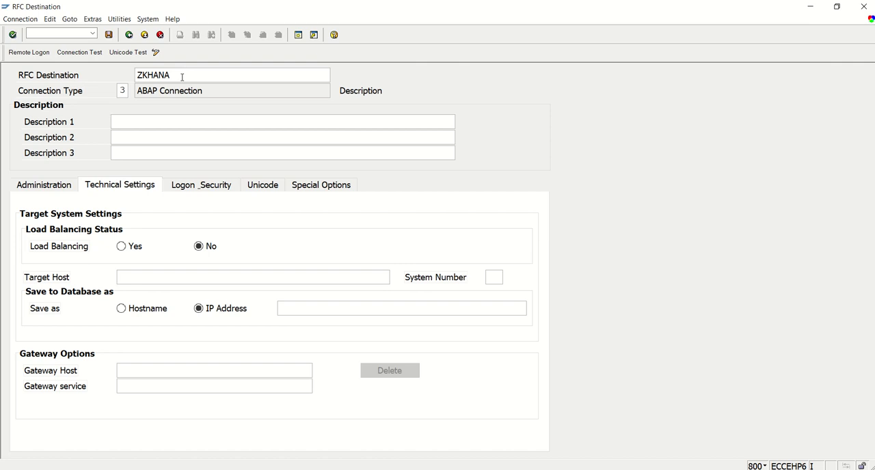
{"action": "type", "text": "Hana"}
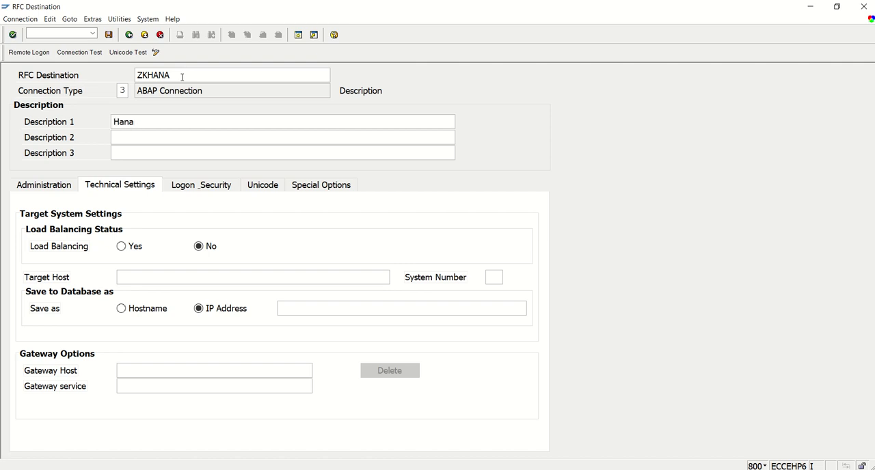
{"action": "type", "text": "Server 2022"}
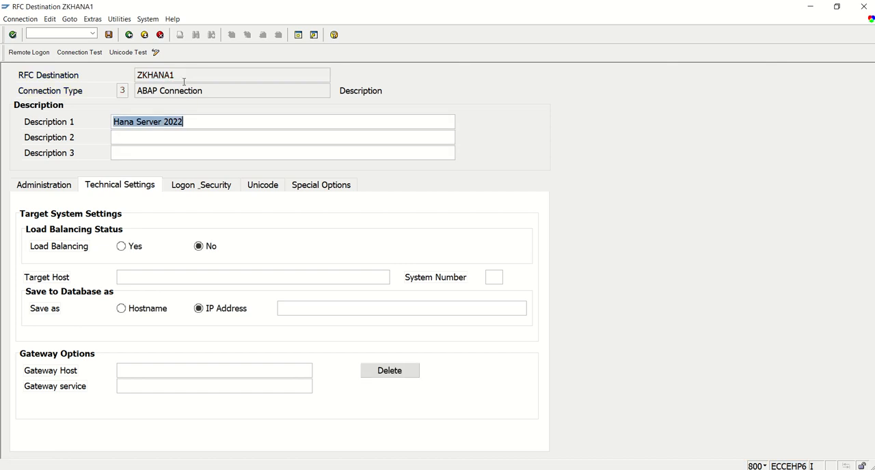
{"action": "left_click", "coordinate": [232, 75]}
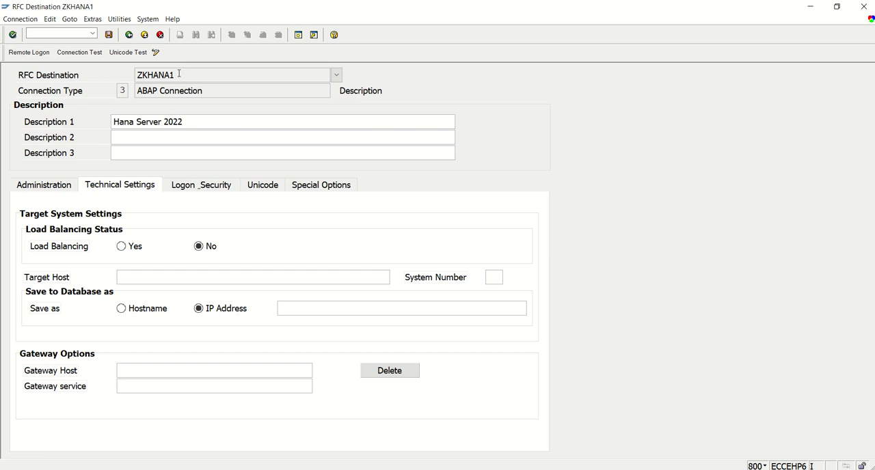
{"action": "mouse_move", "coordinate": [36, 298]}
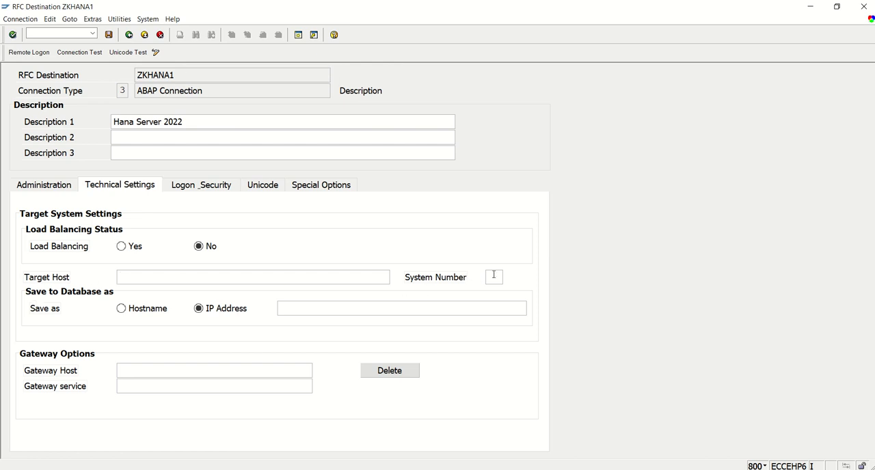
Start entering ZKHANA1's target host and system number on Technical Settings
{"action": "left_click", "coordinate": [253, 276]}
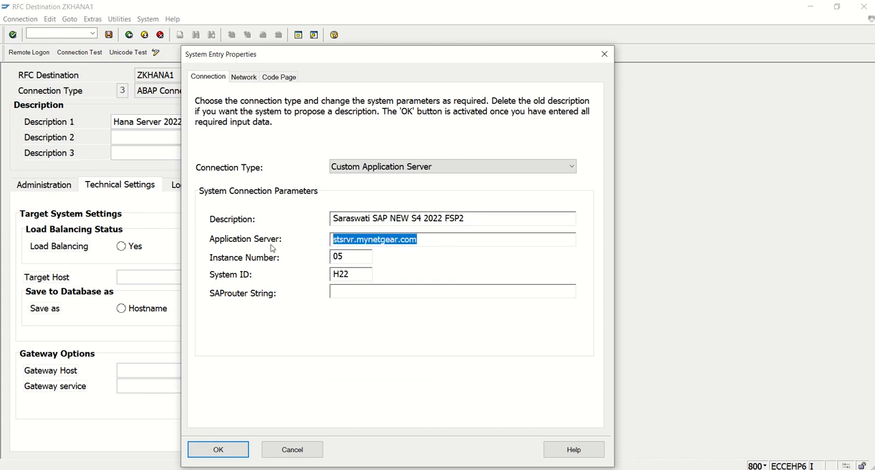
{"action": "mouse_move", "coordinate": [347, 260]}
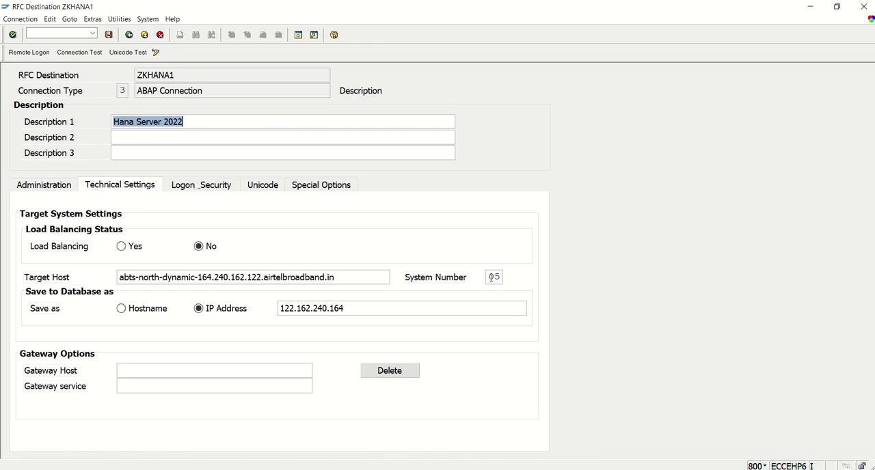
{"action": "mouse_move", "coordinate": [462, 223]}
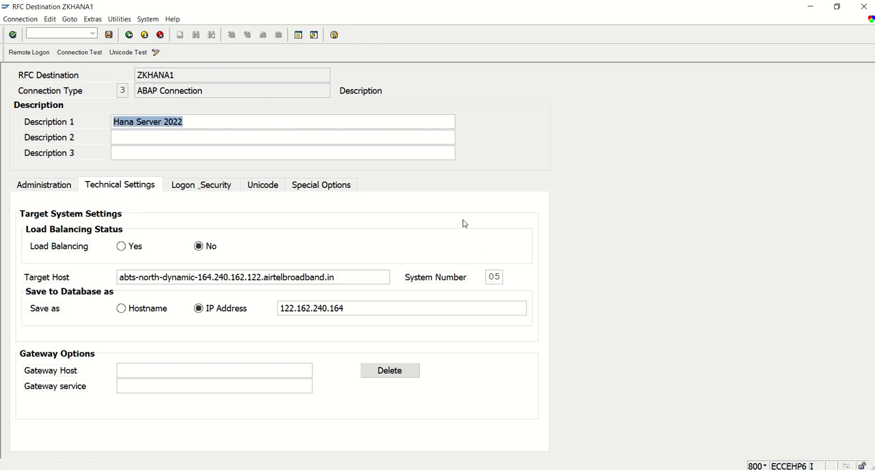
Set logon language EN and client 800 for ZKHANA1 and save it
{"action": "left_click", "coordinate": [201, 185]}
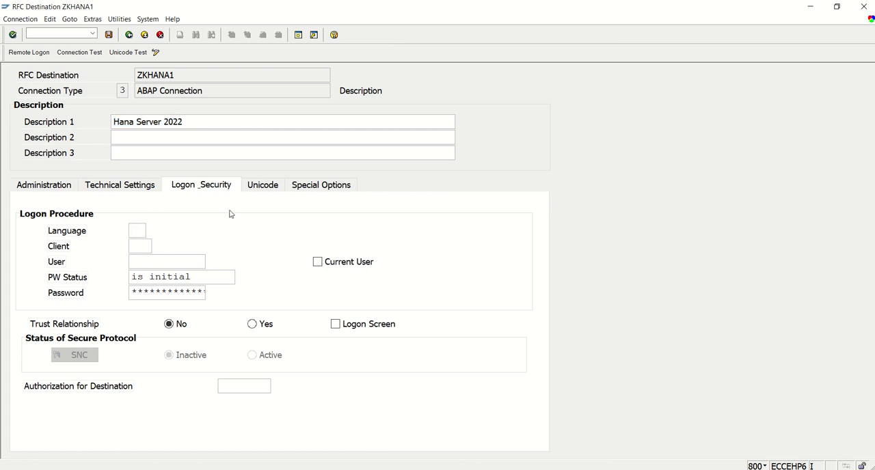
{"action": "type", "text": "EN"}
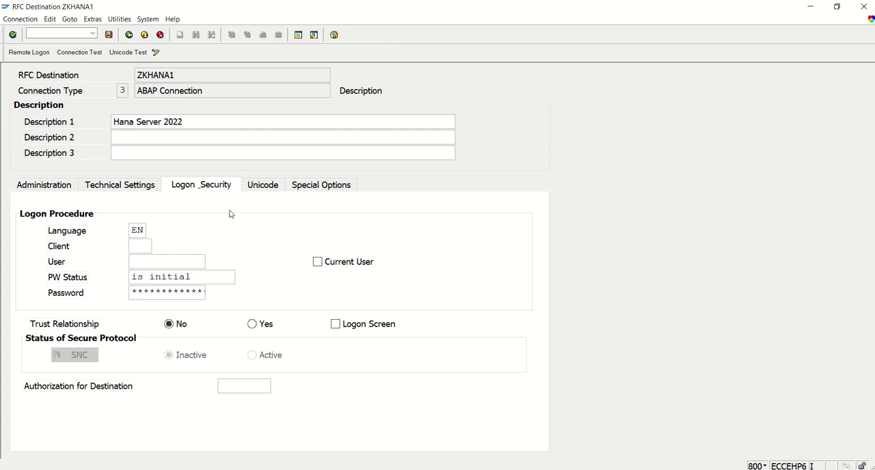
{"action": "type", "text": "800"}
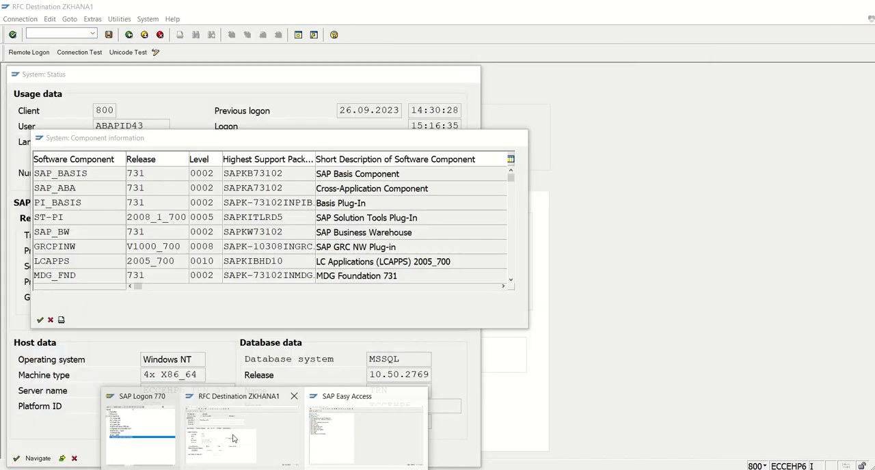
{"action": "left_click", "coordinate": [221, 437]}
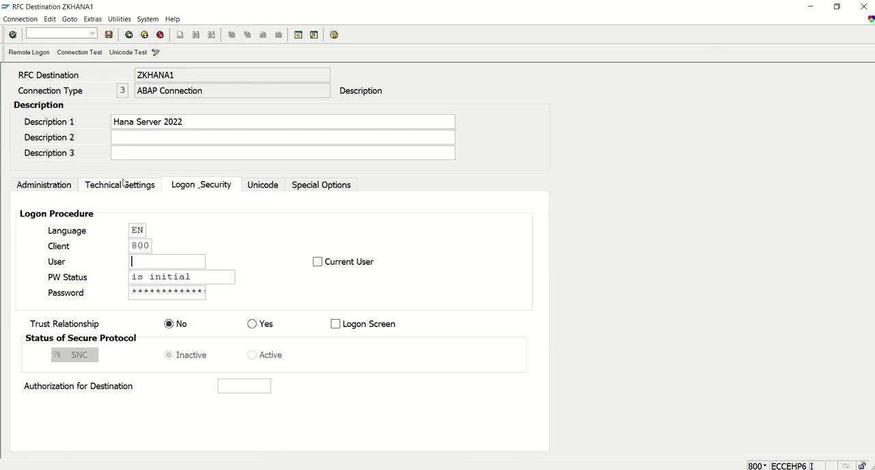
{"action": "left_click", "coordinate": [43, 185]}
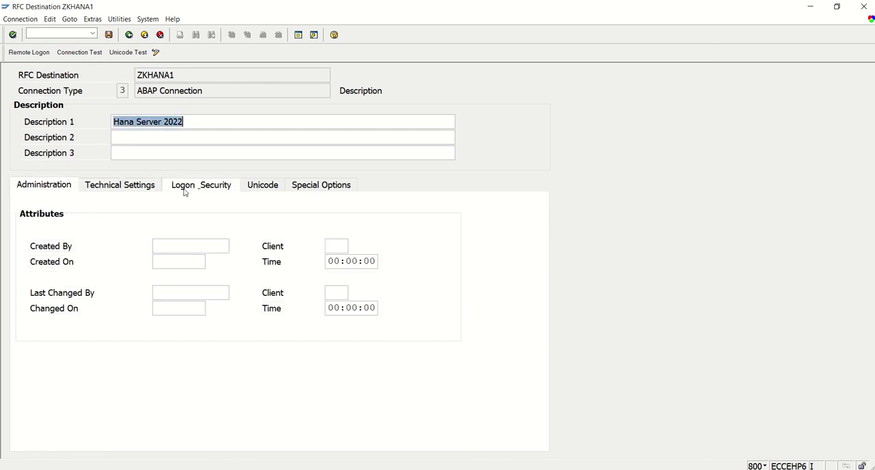
{"action": "mouse_move", "coordinate": [195, 192]}
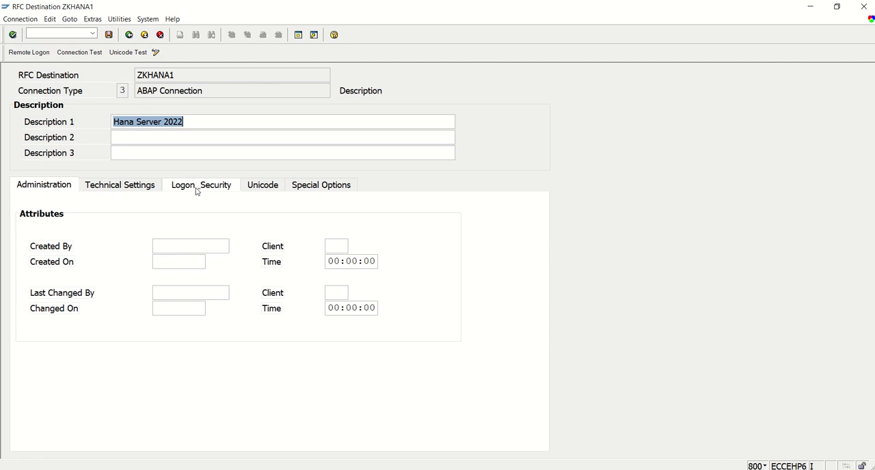
{"action": "mouse_move", "coordinate": [186, 194]}
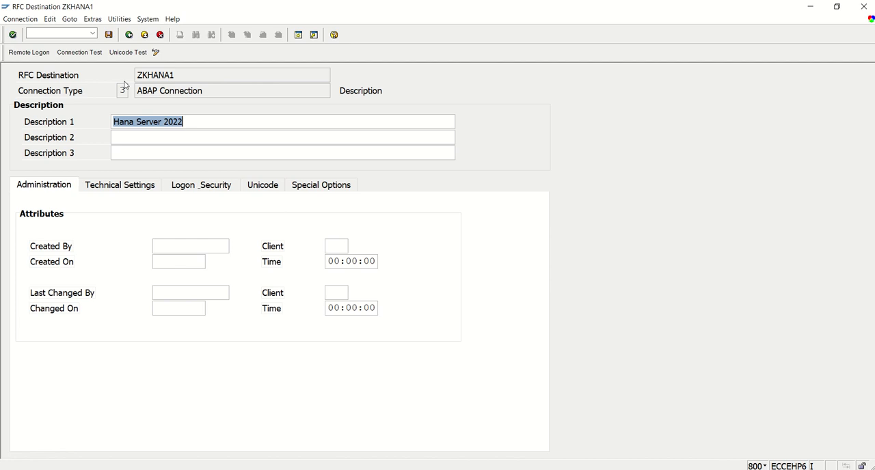
{"action": "left_click", "coordinate": [108, 34]}
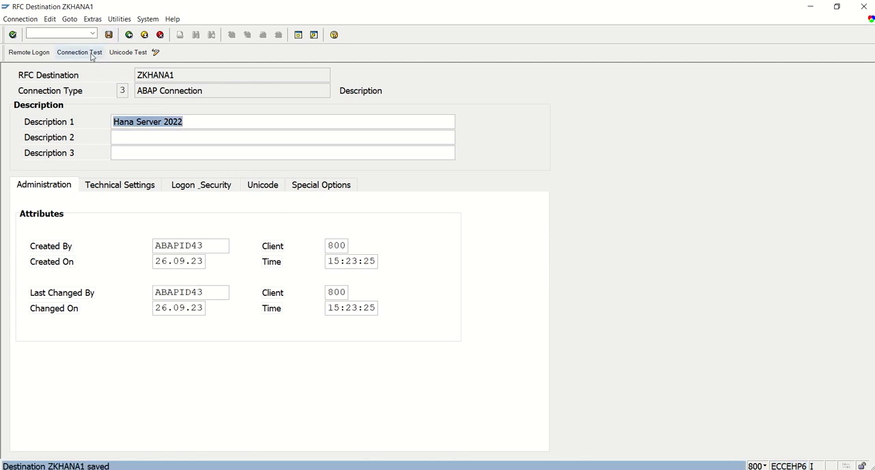
Run the ZKHANA1 connection test, review the logon and transfer timings, and go back
{"action": "left_click", "coordinate": [79, 52]}
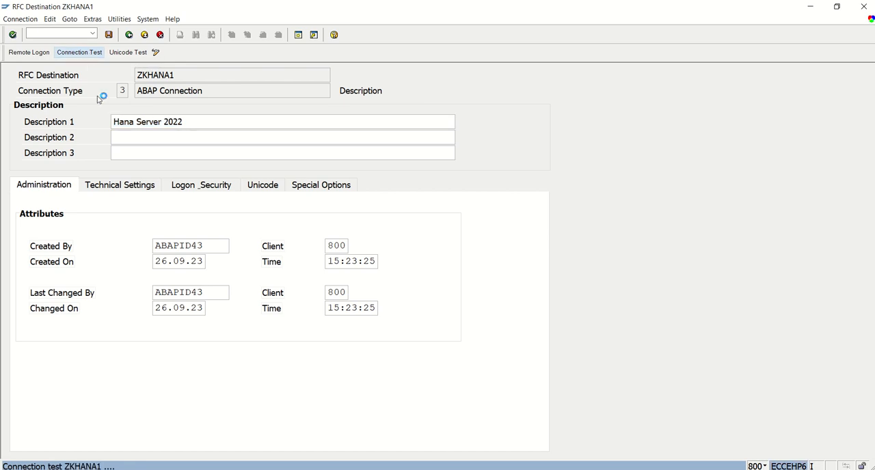
{"action": "left_click", "coordinate": [79, 52]}
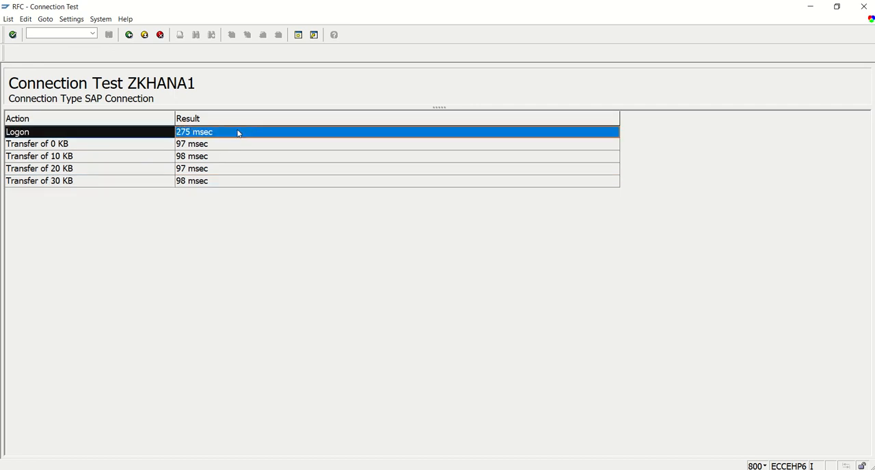
{"action": "mouse_move", "coordinate": [253, 297]}
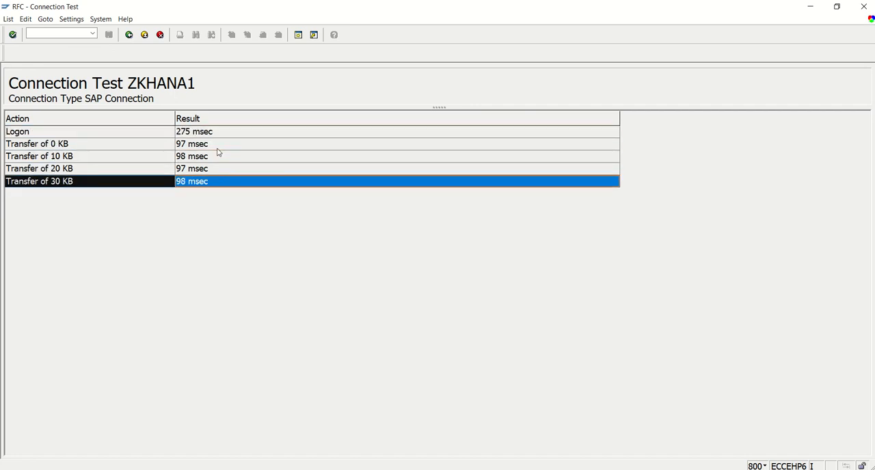
{"action": "double_click", "coordinate": [160, 82]}
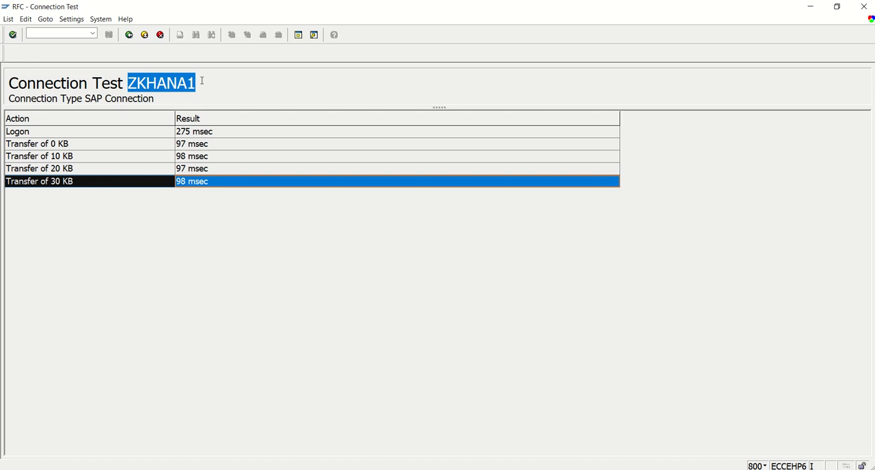
{"action": "mouse_move", "coordinate": [136, 47]}
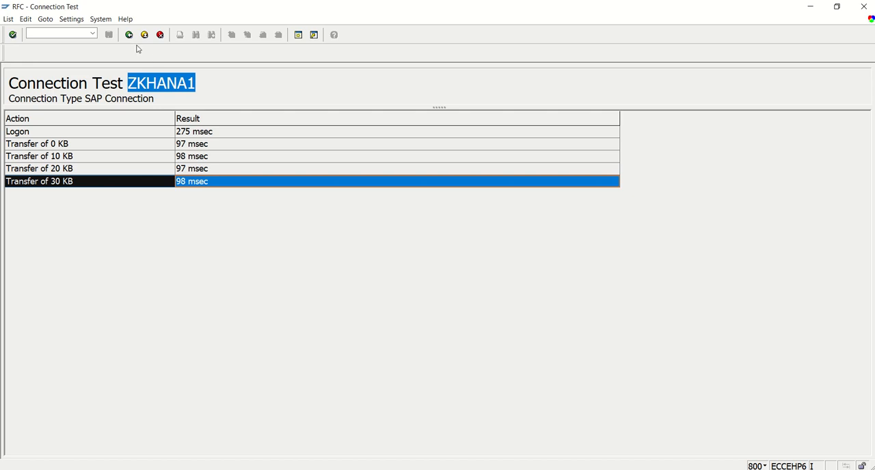
{"action": "left_click", "coordinate": [129, 35]}
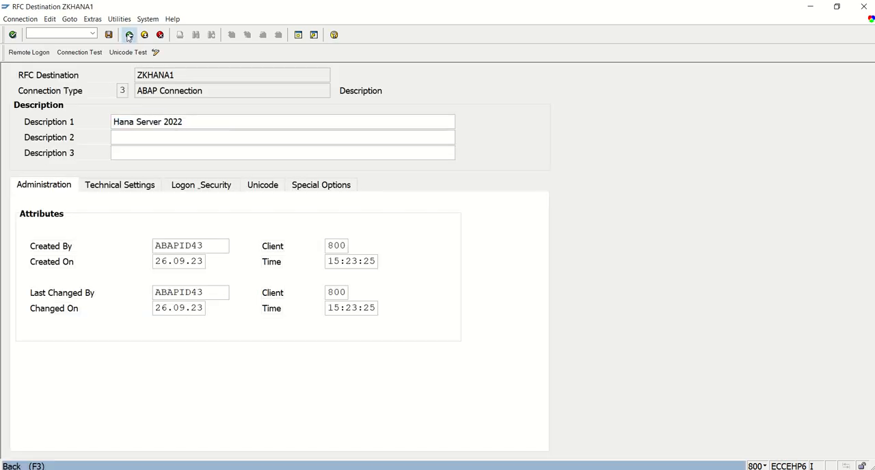
Switch to PowerPoint slide 2 showing the RFC integration steps
{"action": "left_click", "coordinate": [130, 35]}
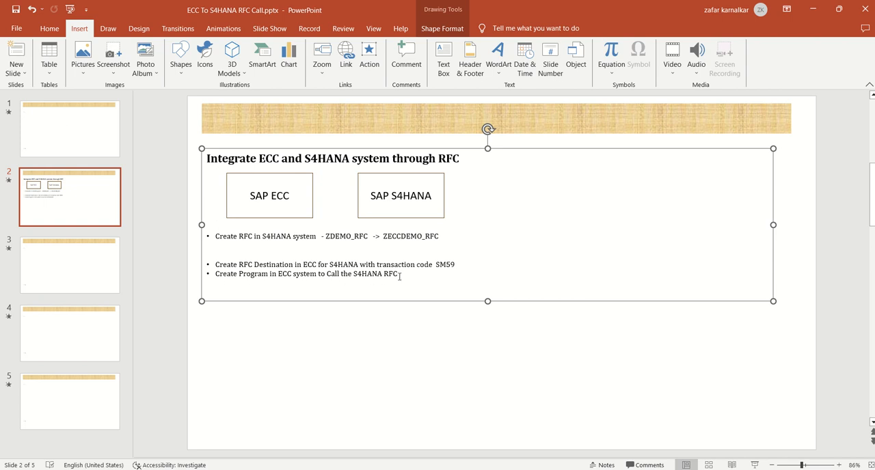
{"action": "mouse_move", "coordinate": [449, 236]}
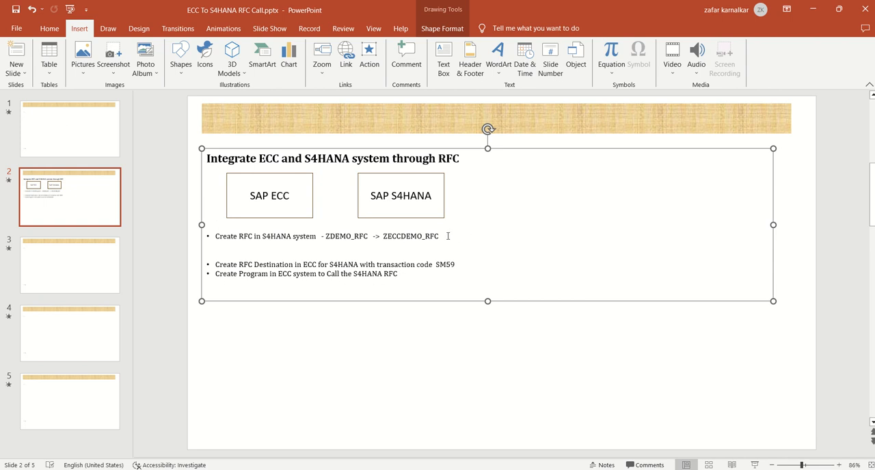